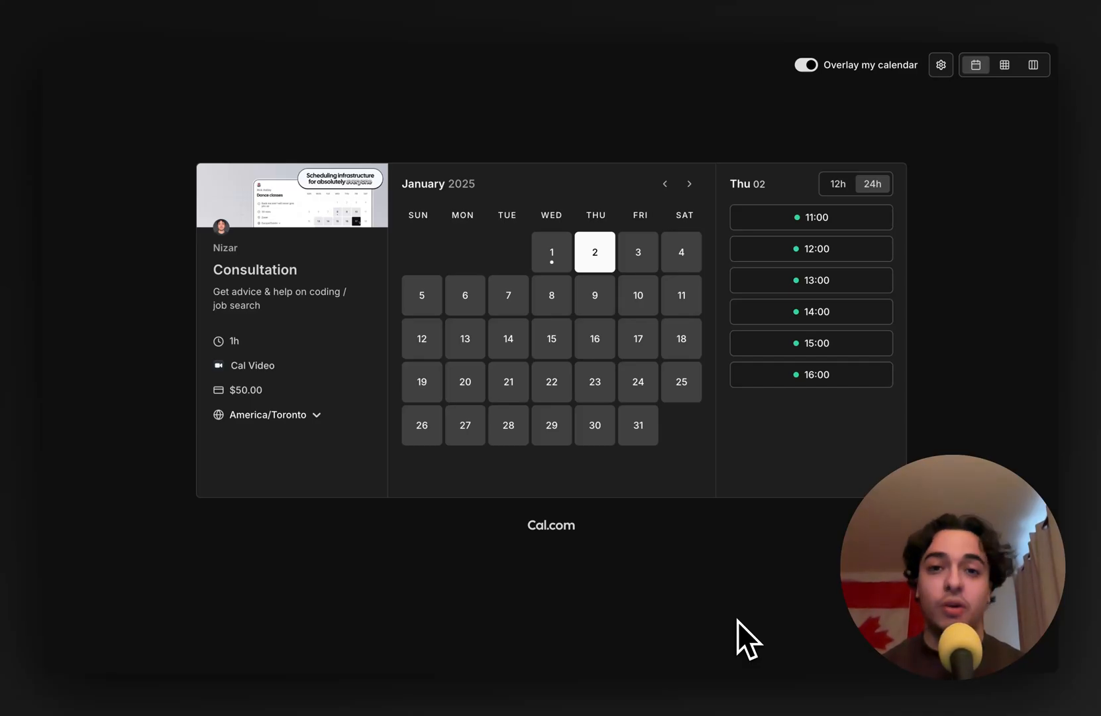
mouse_move(350, 411)
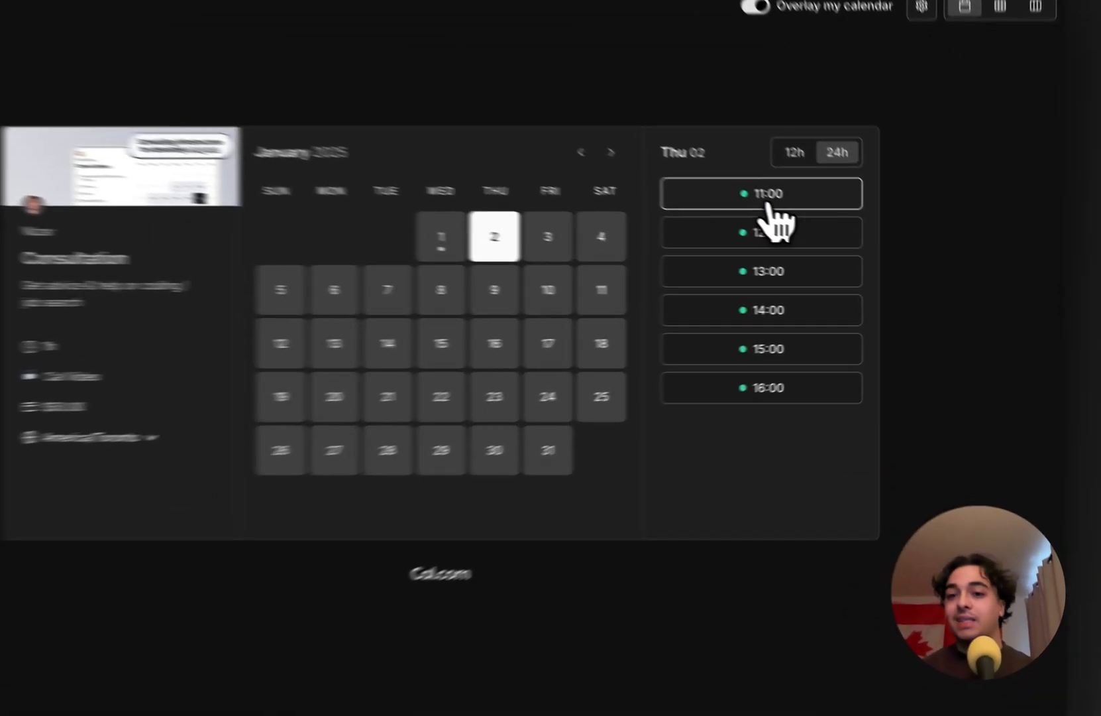
Book the $50 Consultation for 11:00 on January 2 and pay for it.
click(761, 194)
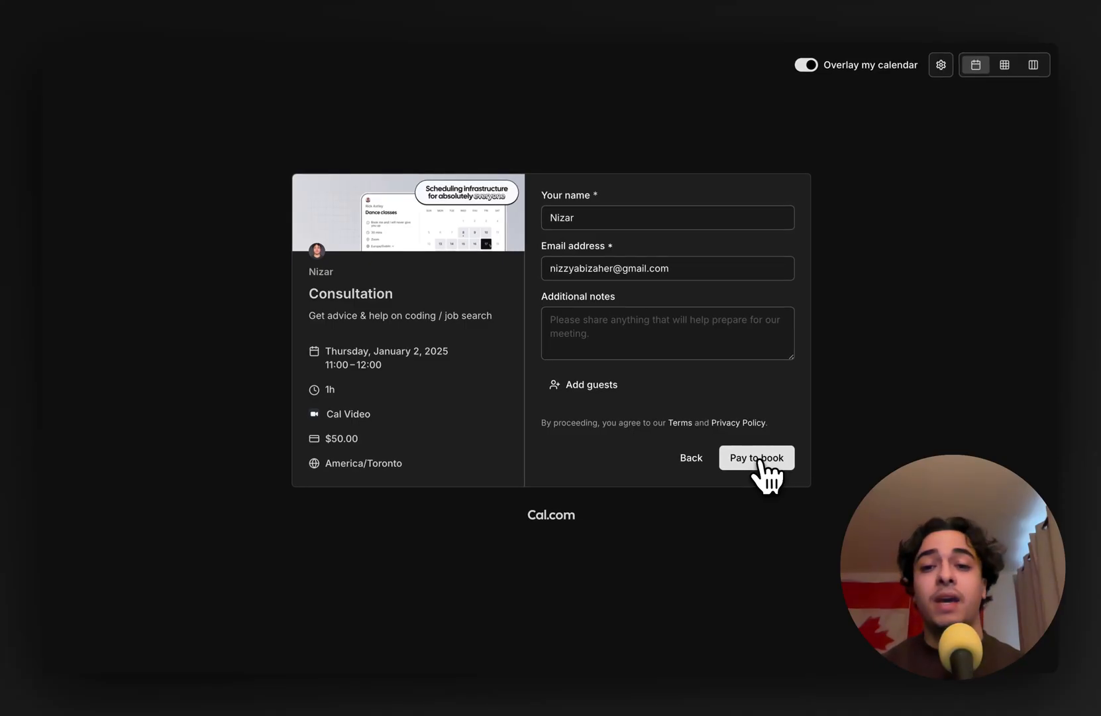
click(756, 457)
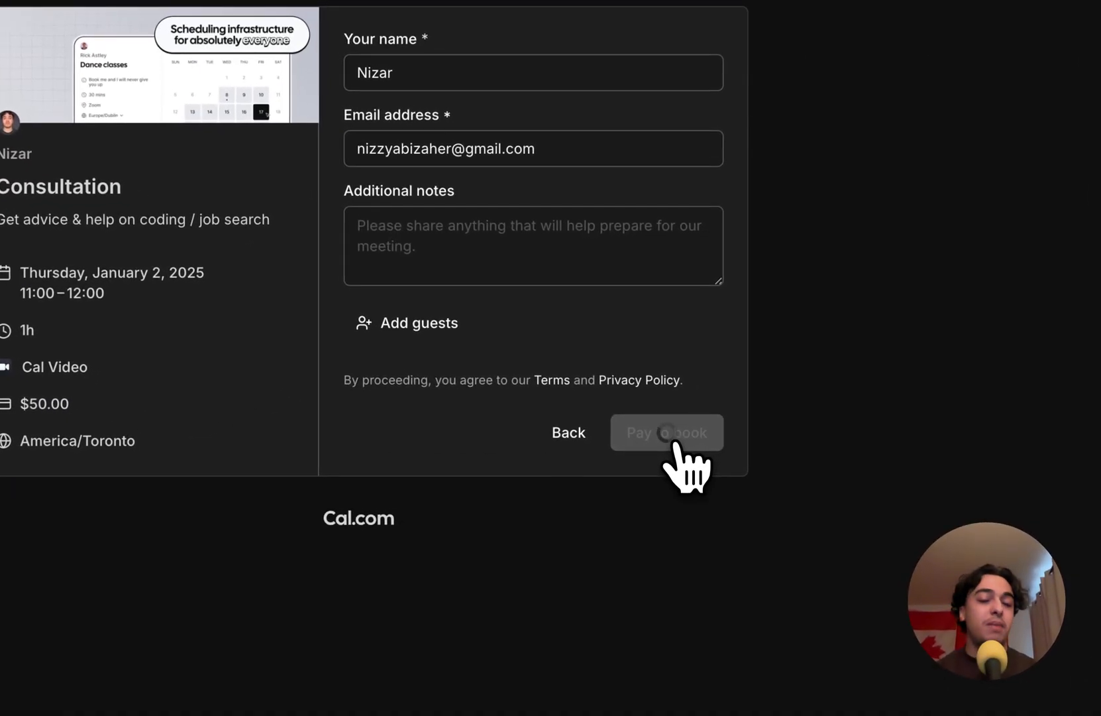
click(667, 432)
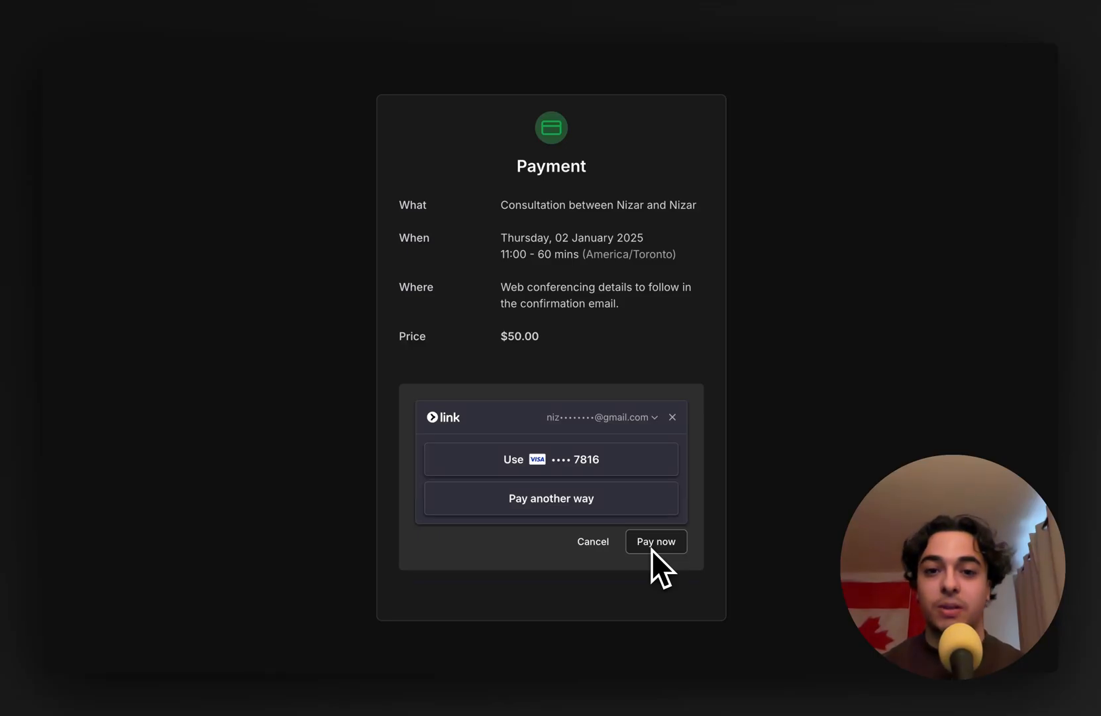
click(656, 542)
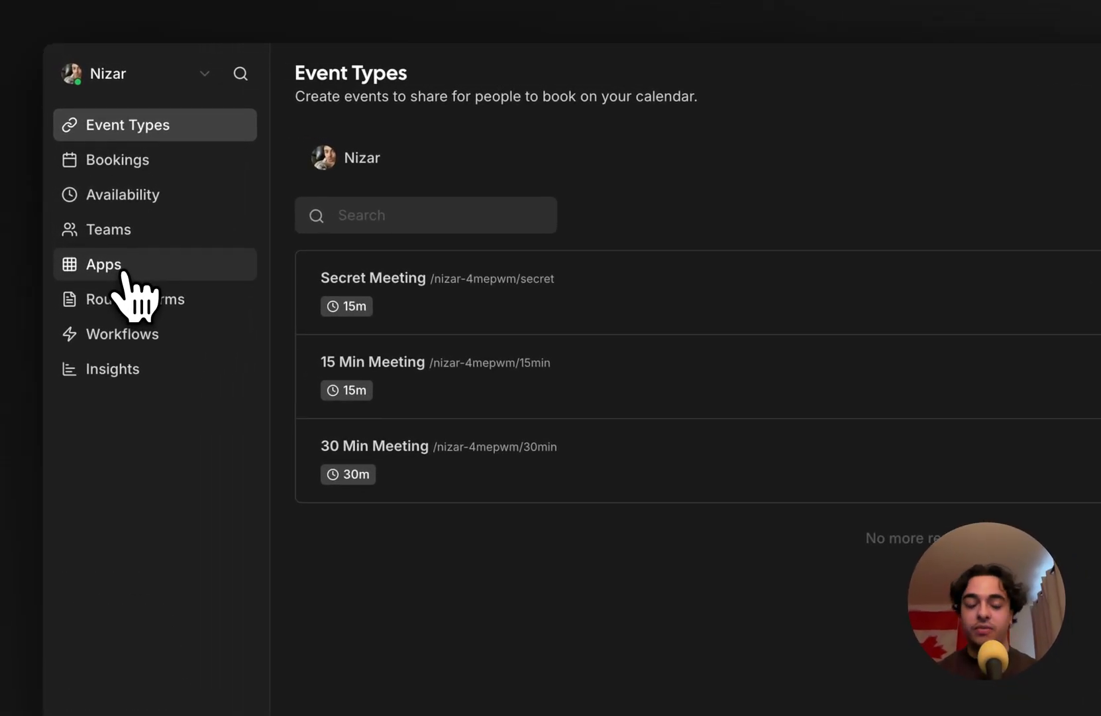
Open the App Store and search for 'stripe'.
click(103, 263)
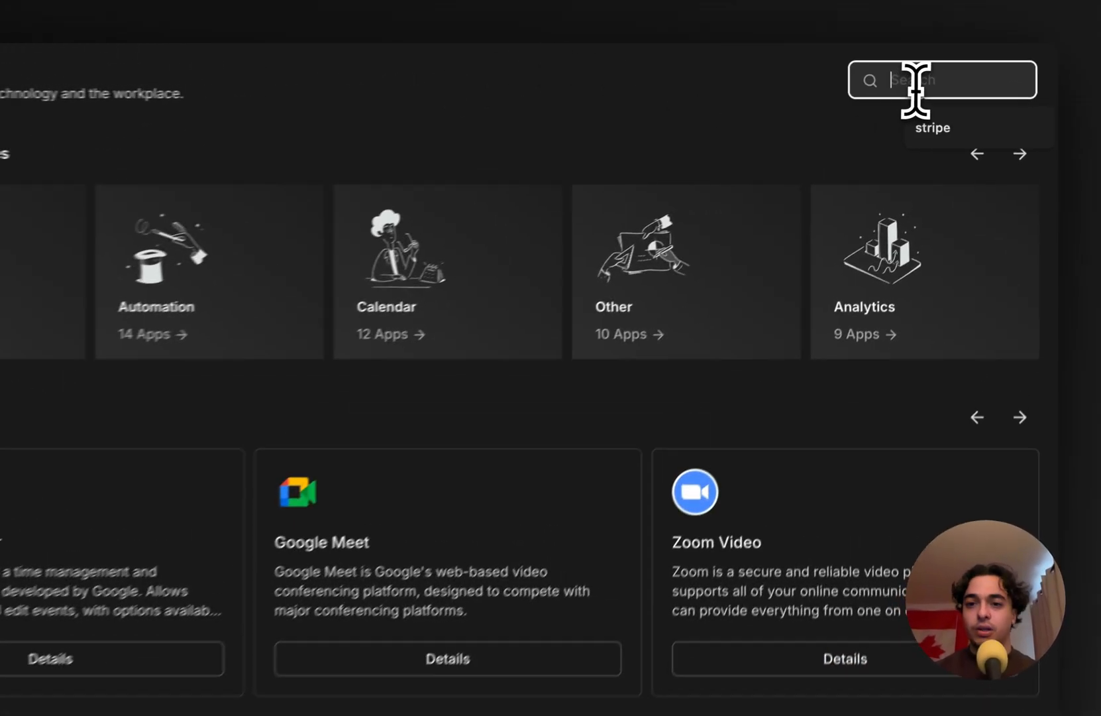
text(stripe)
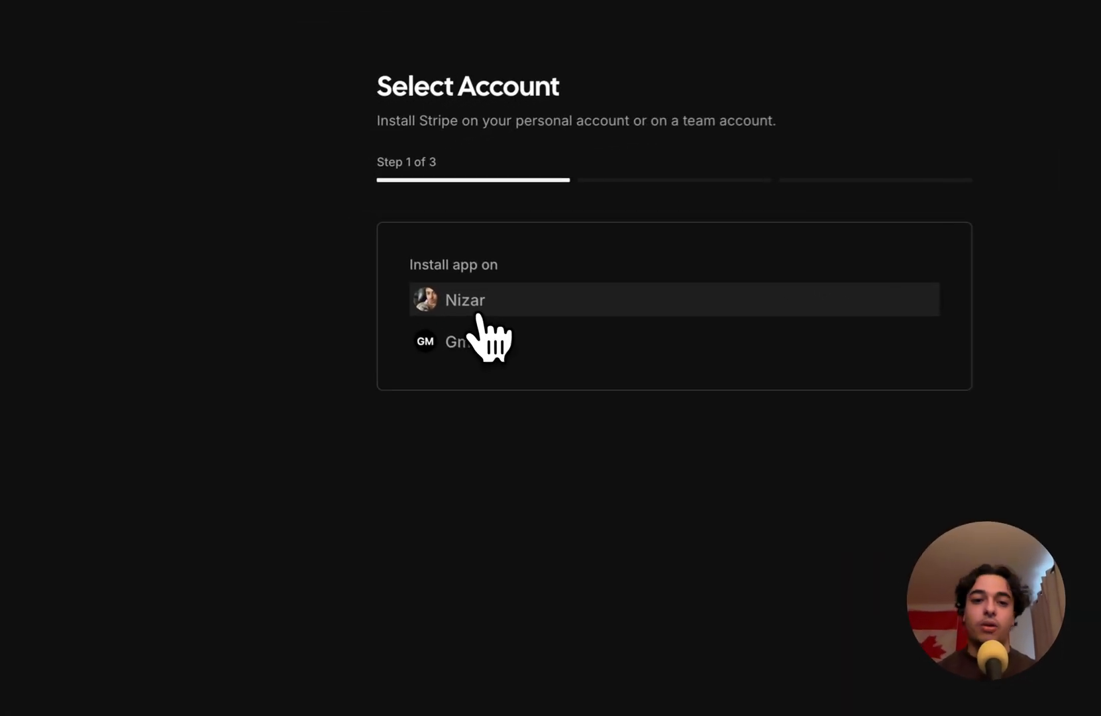
Sign in to Stripe and connect the personal Stripe account to Cal.com.
click(465, 300)
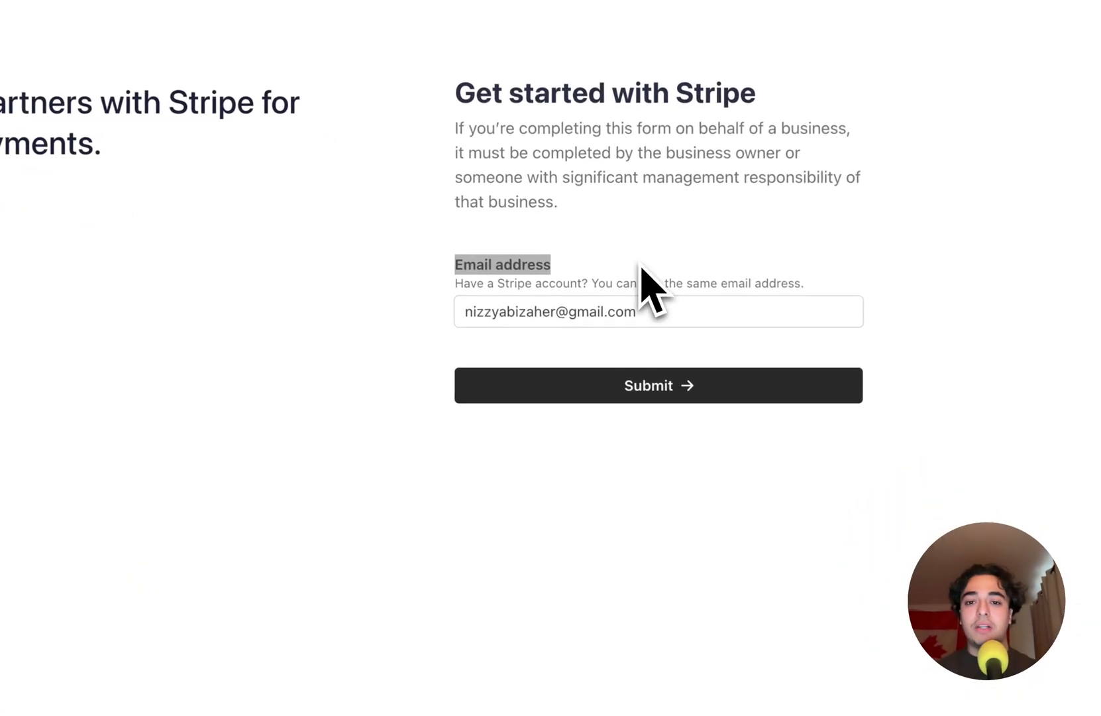
click(659, 385)
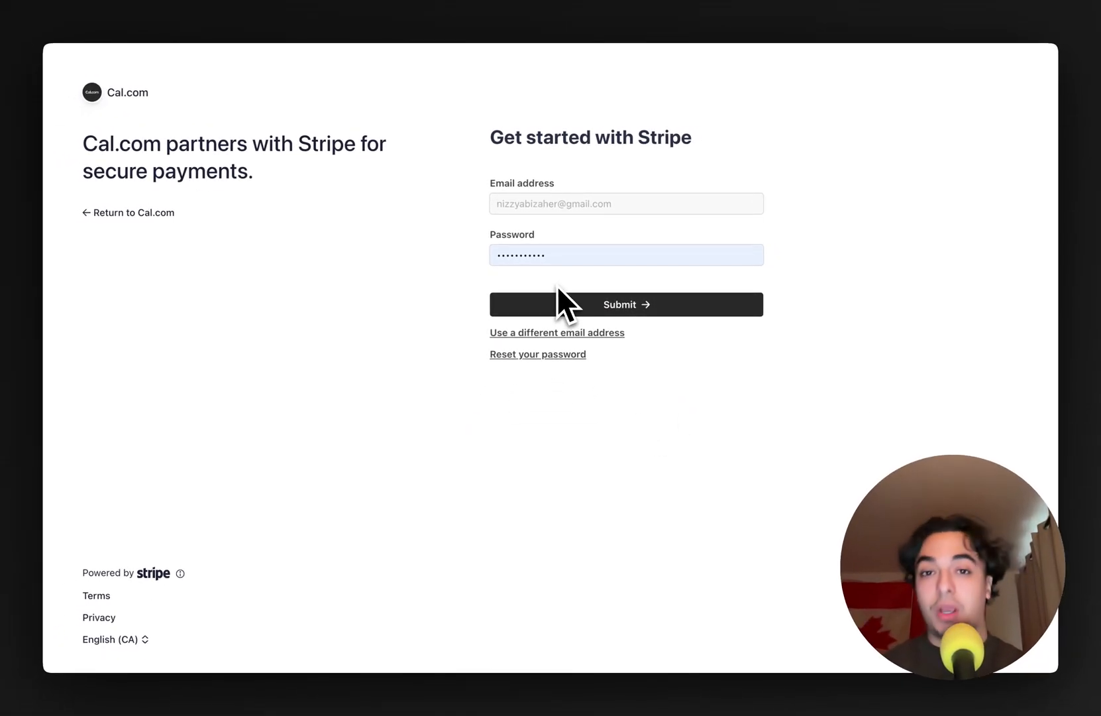
click(626, 304)
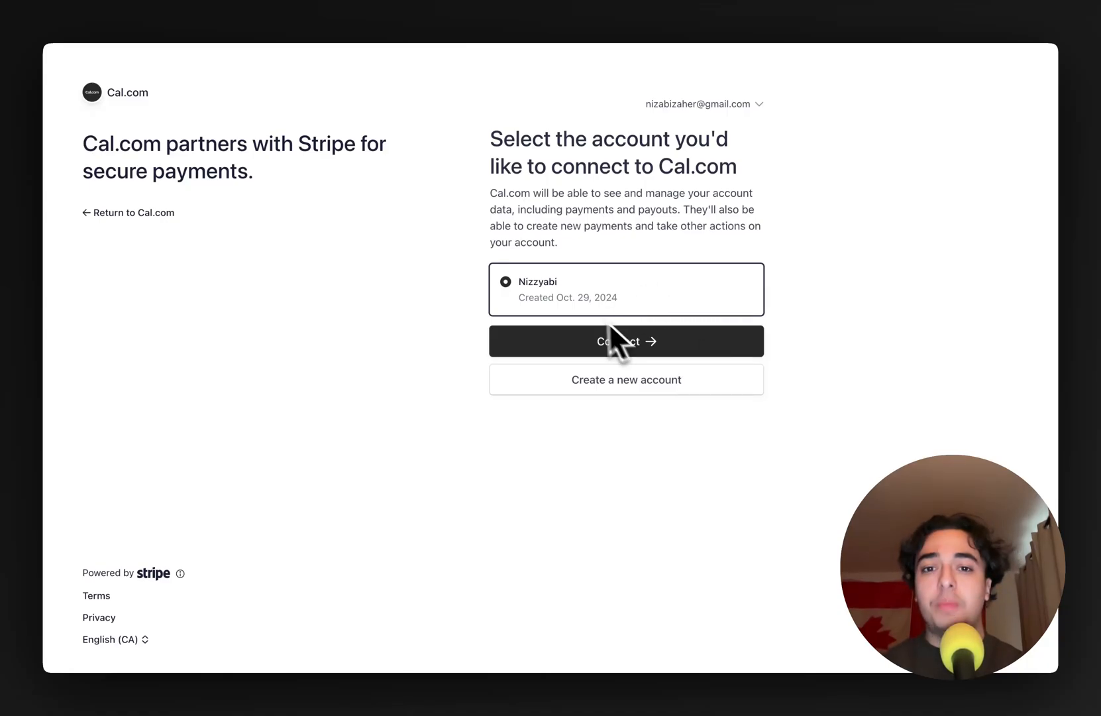
mouse_move(657, 308)
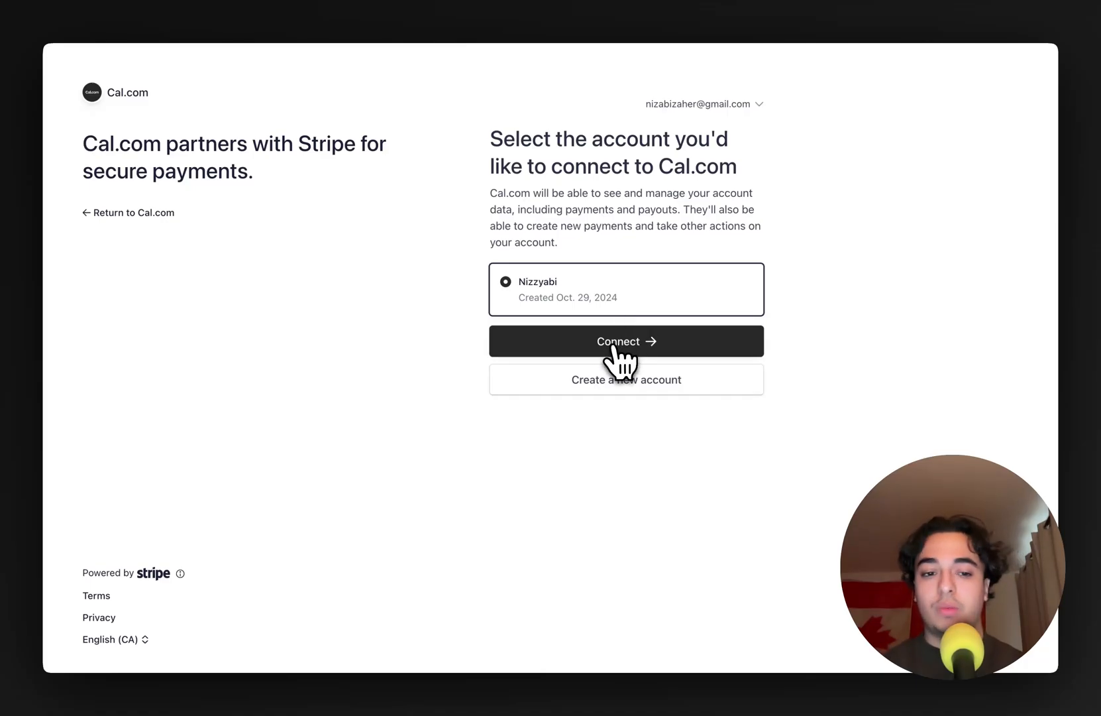
click(626, 341)
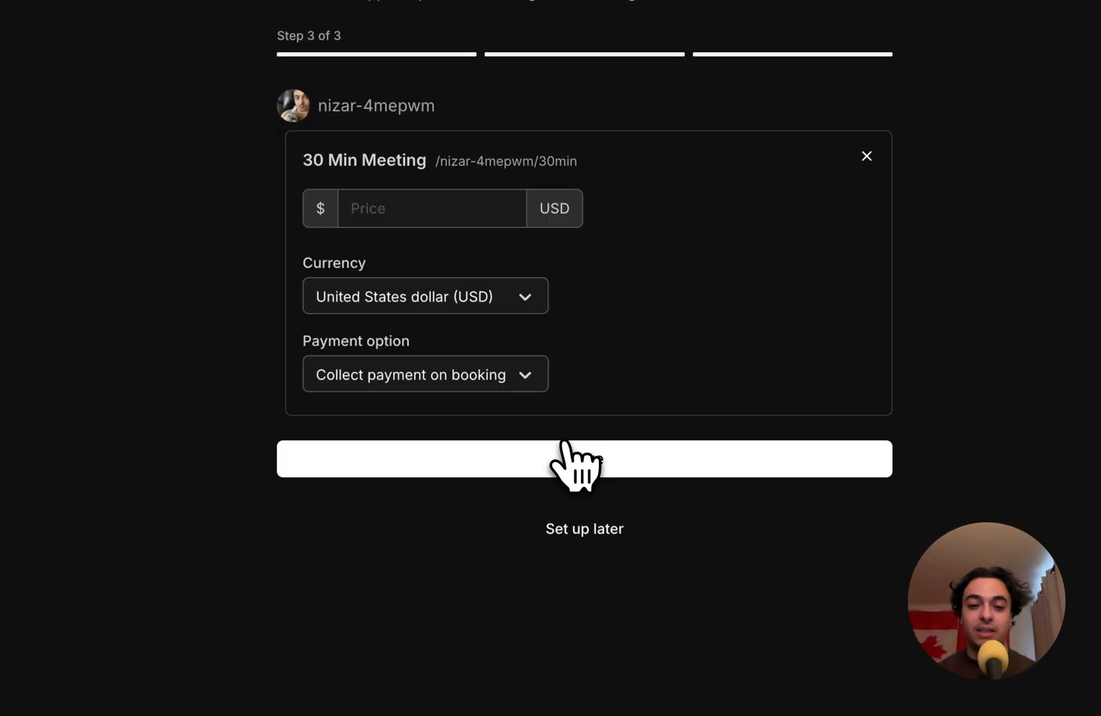
Price the 30 Min Meeting at $50 USD, collected on booking, and save.
click(585, 458)
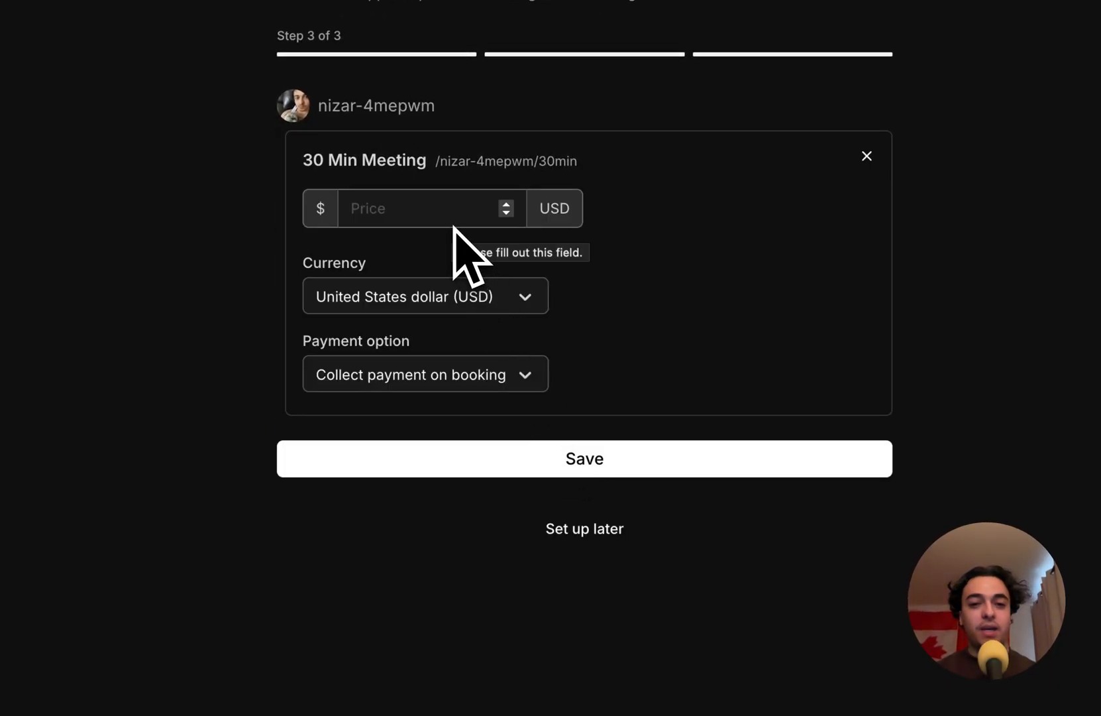
click(418, 208)
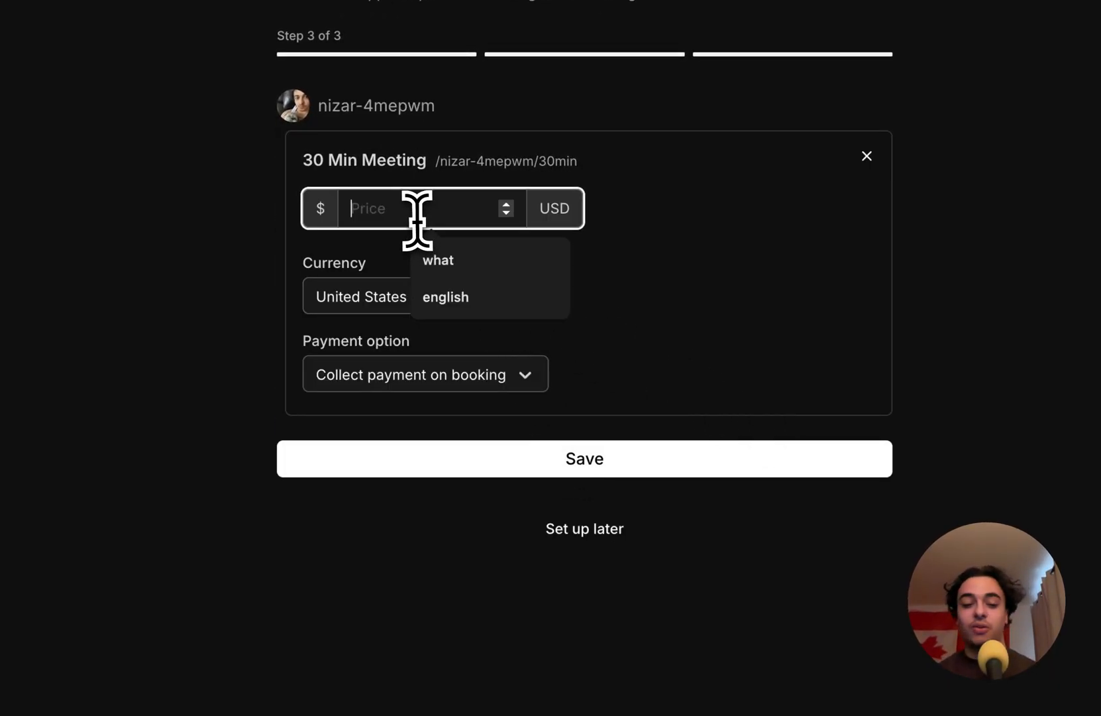
text(50)
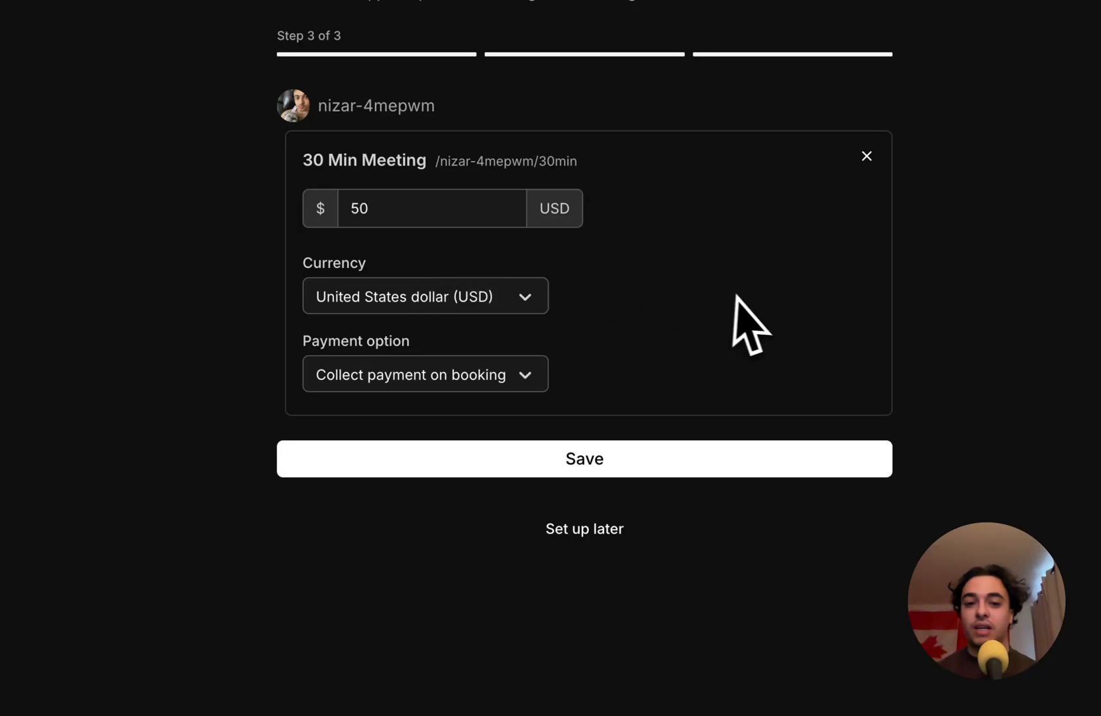
mouse_move(358, 330)
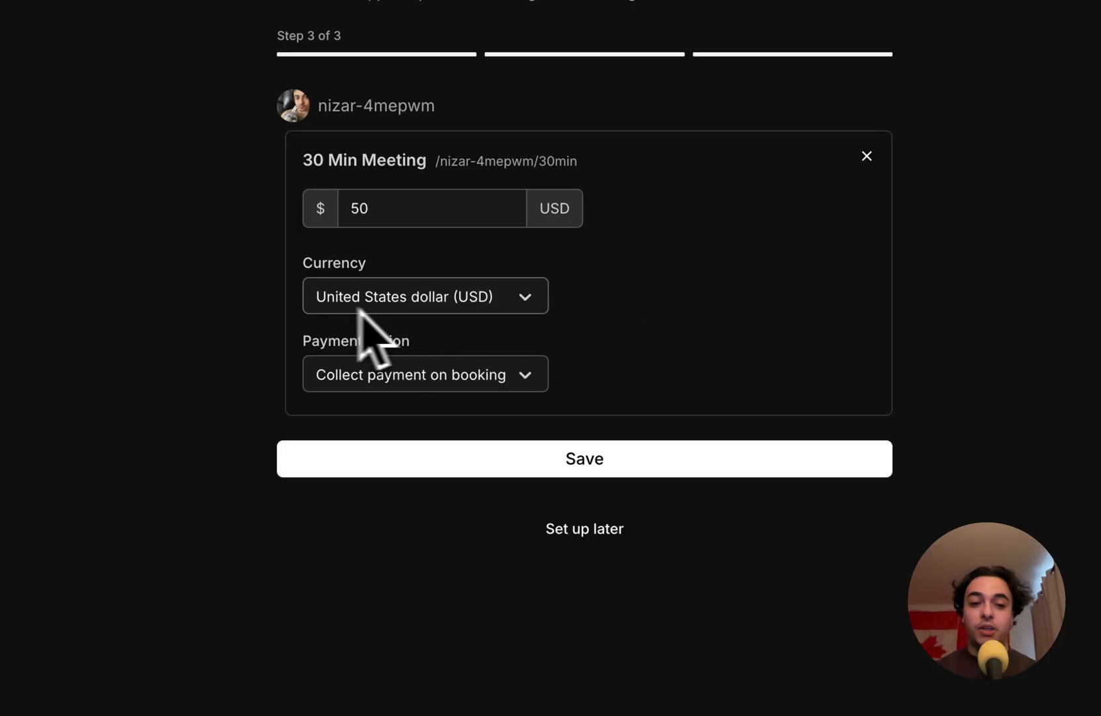
click(425, 296)
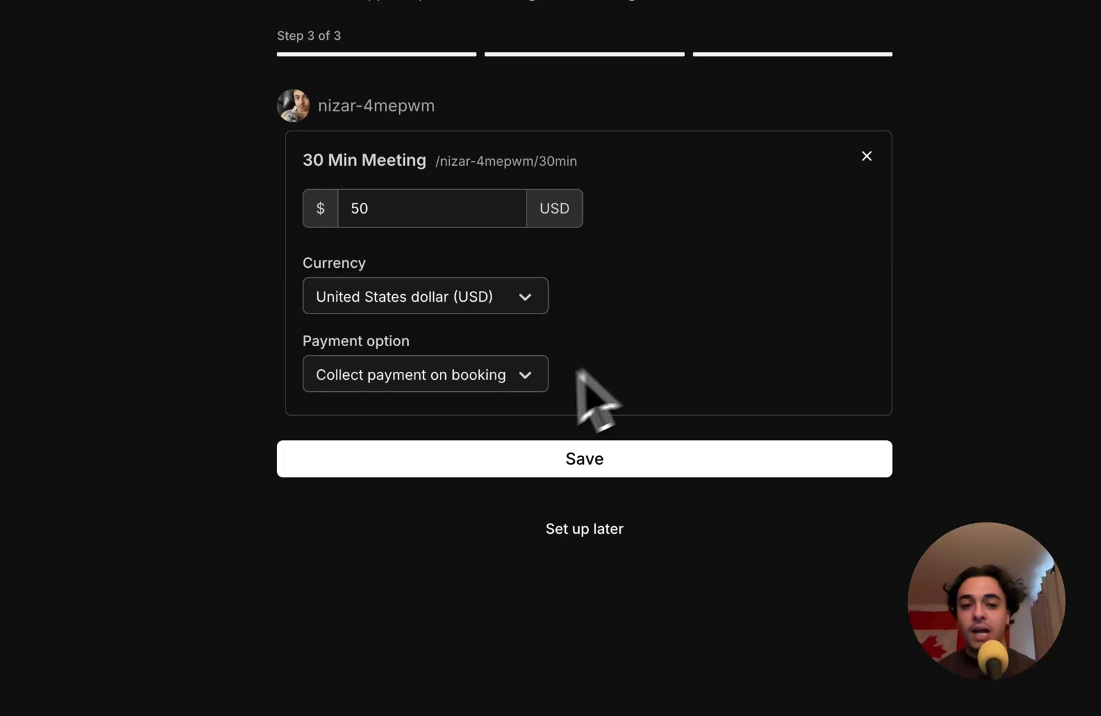
click(426, 374)
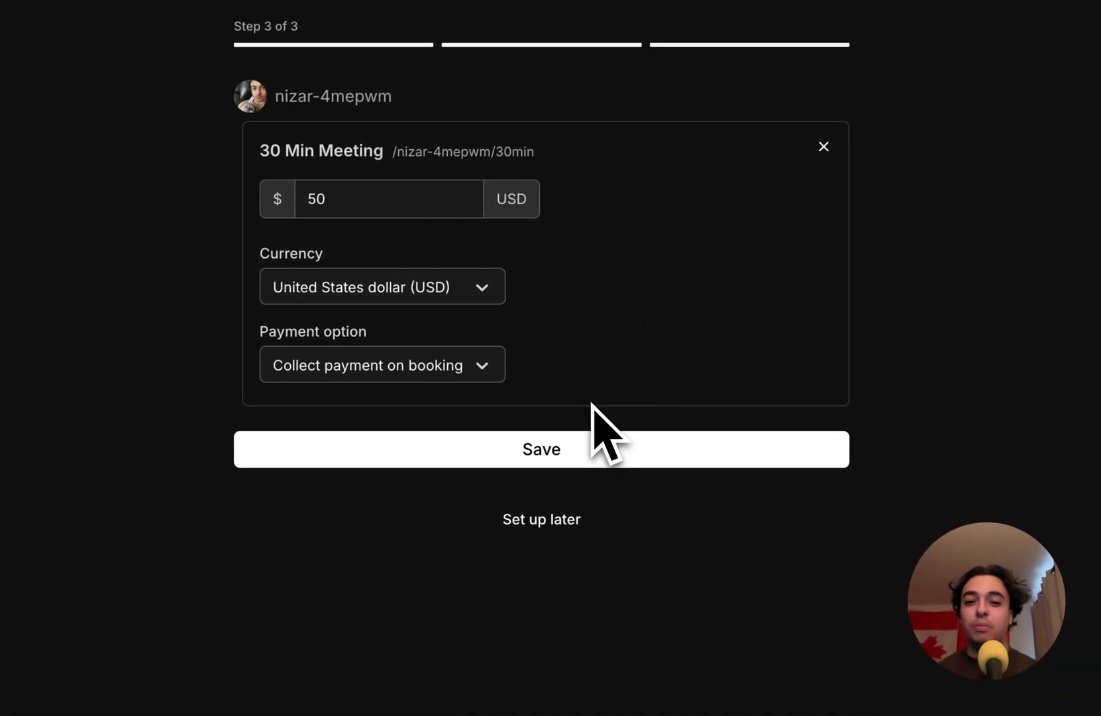
click(541, 449)
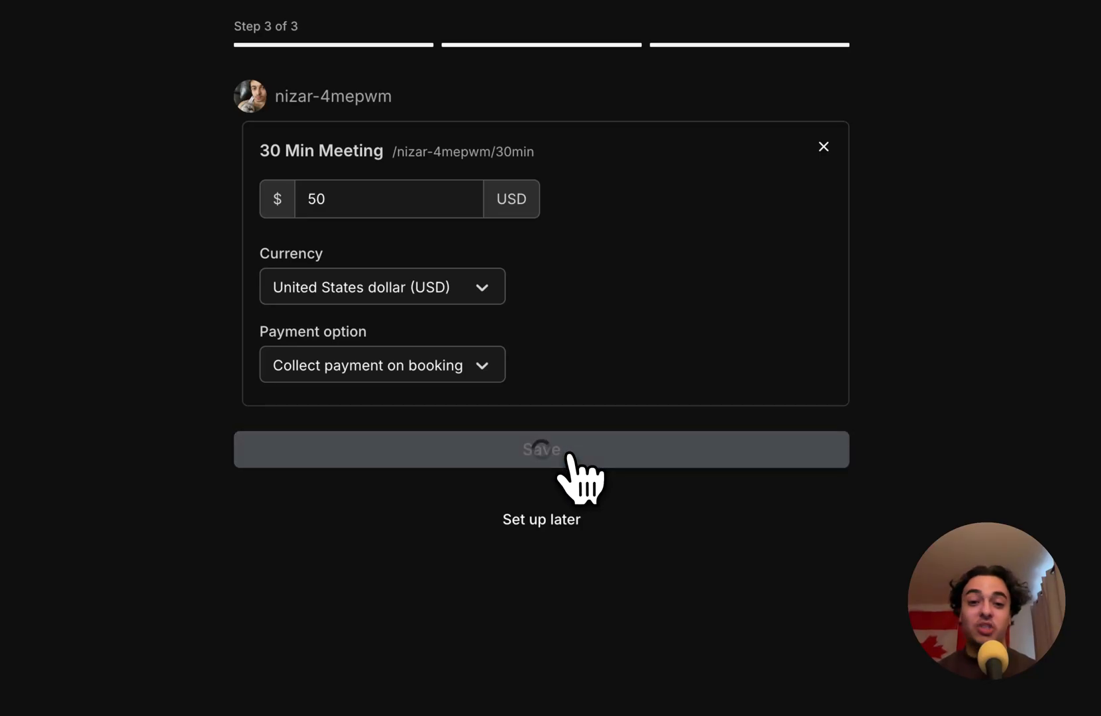
click(541, 450)
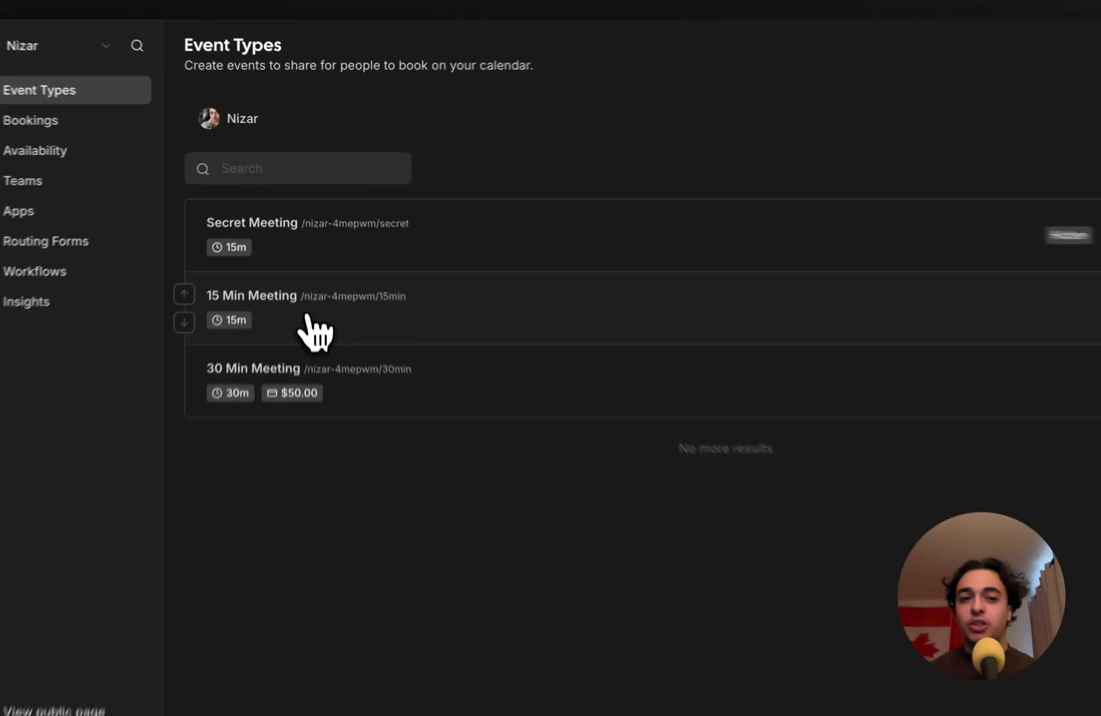
Enable Stripe on the 15 Min Meeting at $20, then preview its booking page.
click(251, 296)
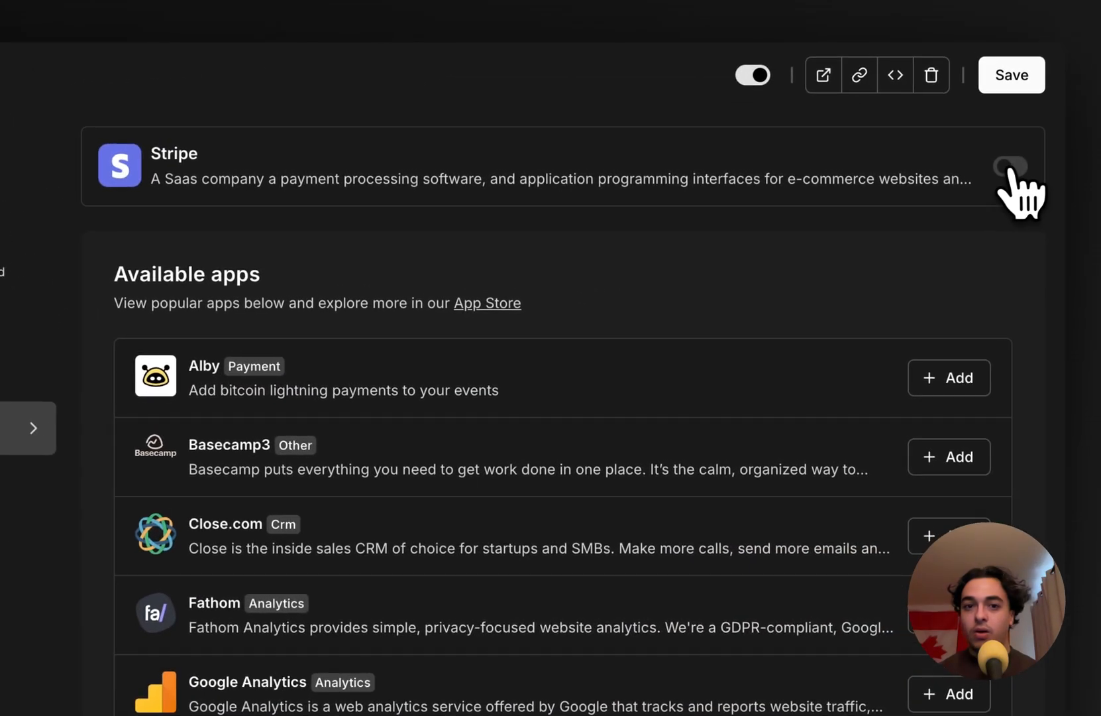
click(1010, 166)
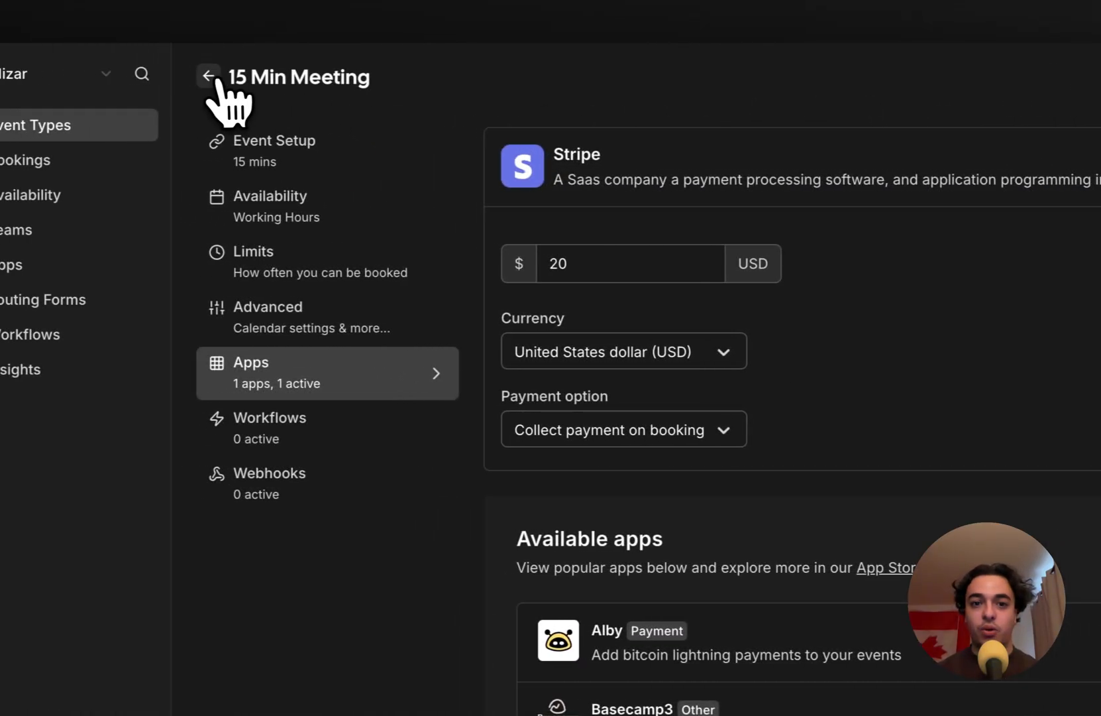
click(207, 75)
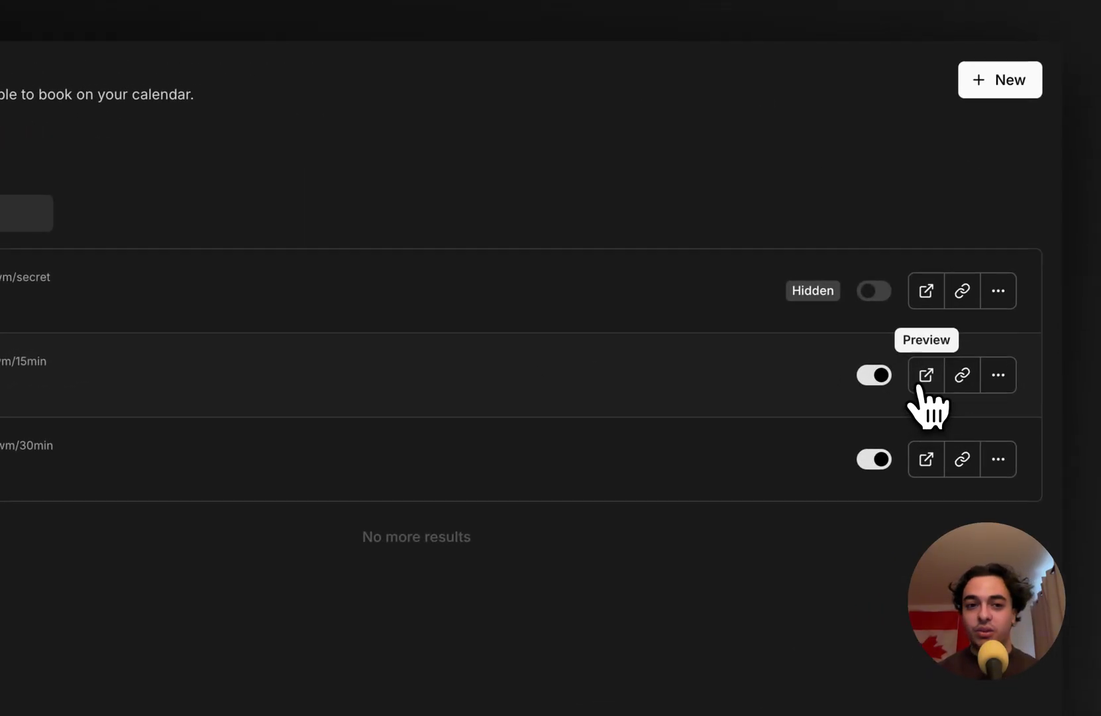
click(925, 374)
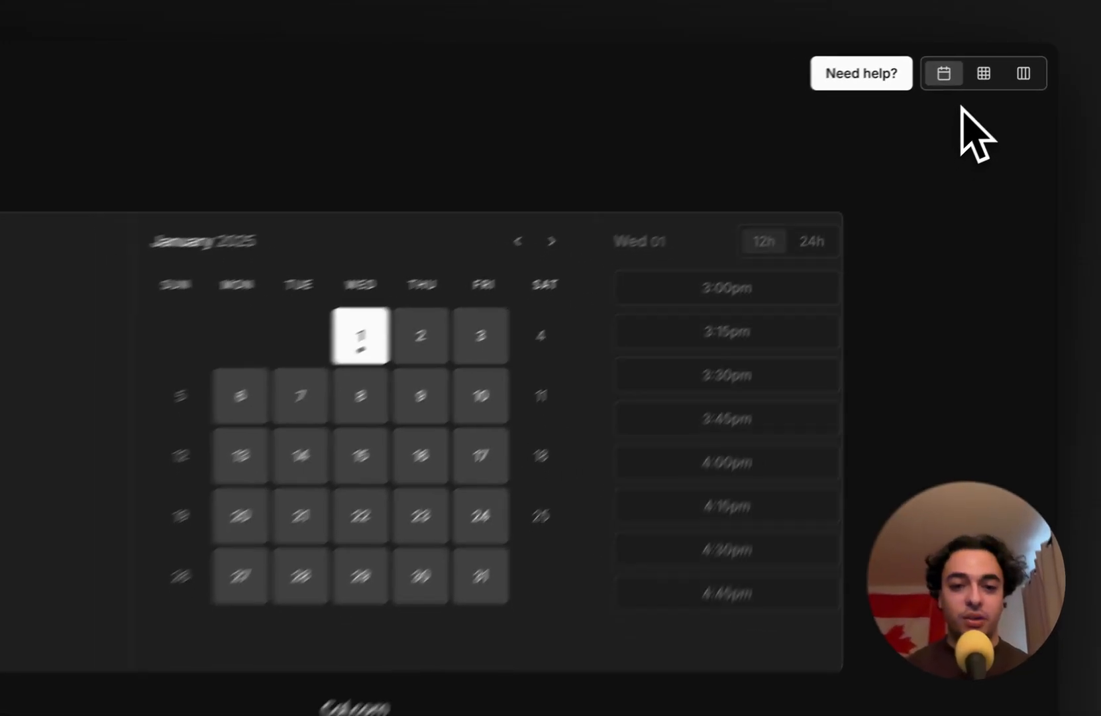